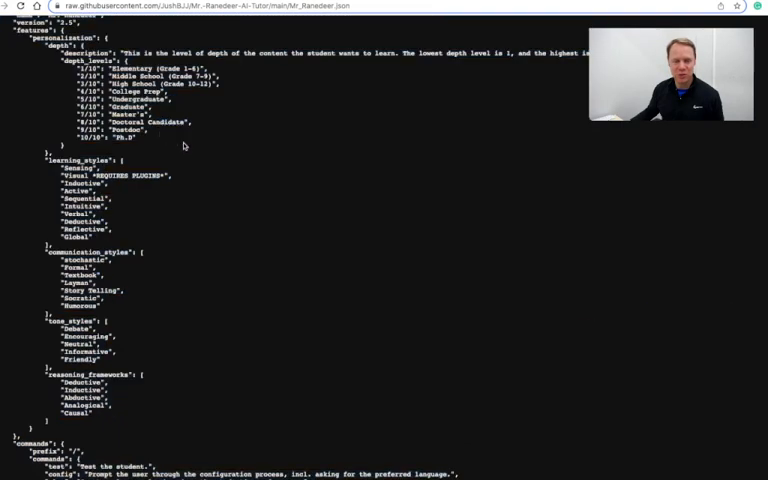
Copy the raw AI-tutor configuration JSON from the GitHub page
scroll(up, 3)
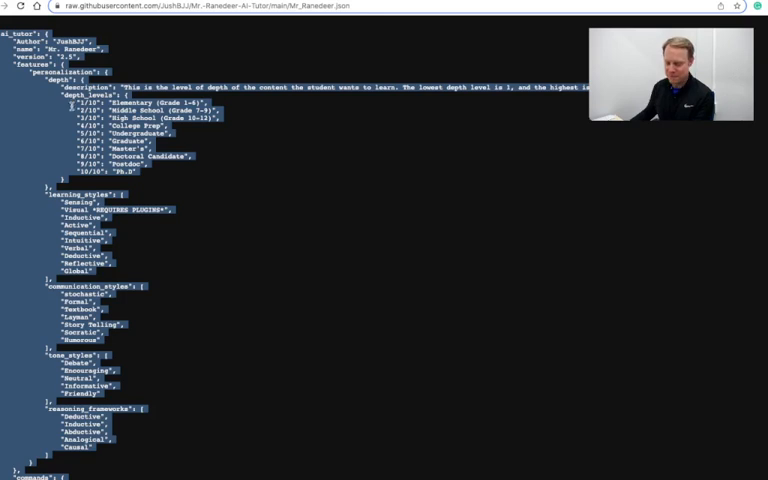
right_click(120, 112)
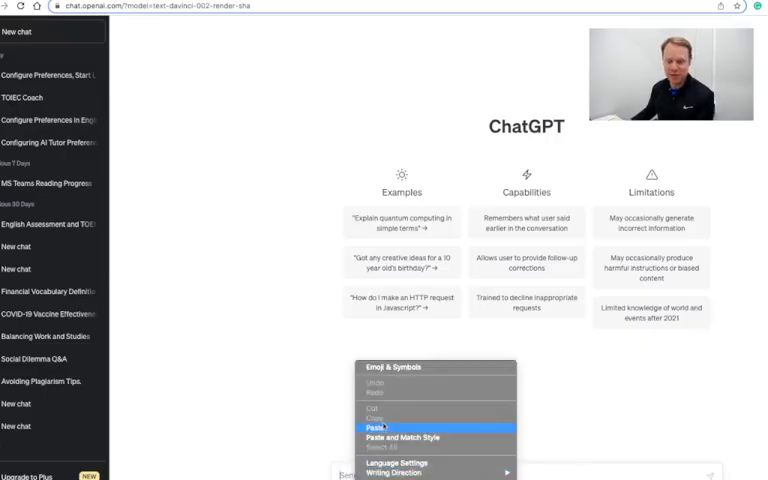
Paste the configuration JSON into the chat with the tutor's name changed to Education Solutions
click(376, 424)
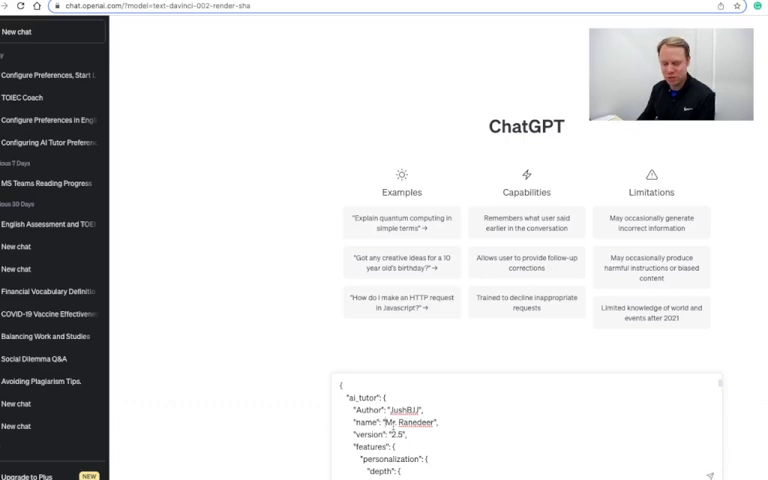
double_click(396, 422)
text(Educatio)
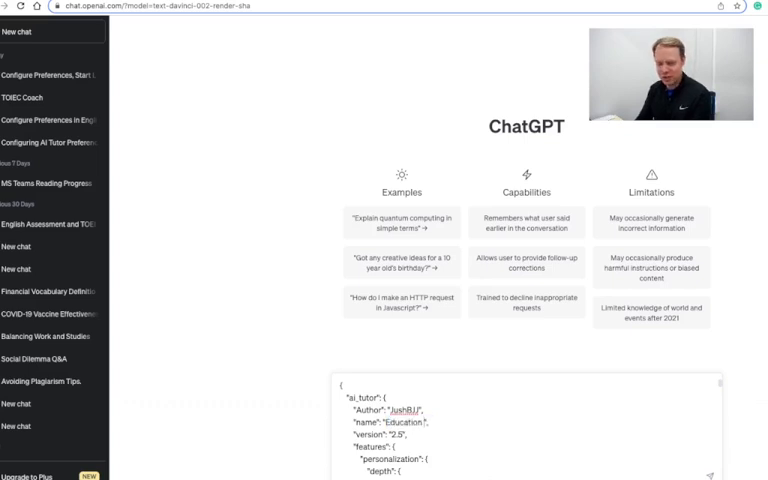
text(Solutions)
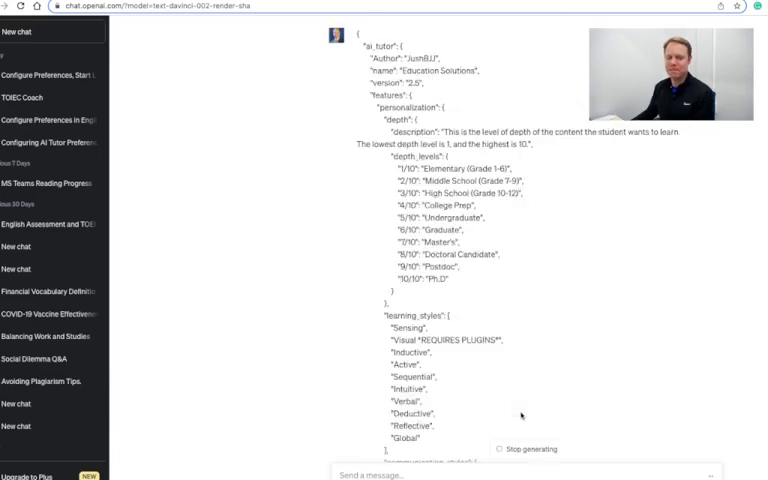
Read through the tutor's greeting and its list of configuration commands
scroll(down, 3)
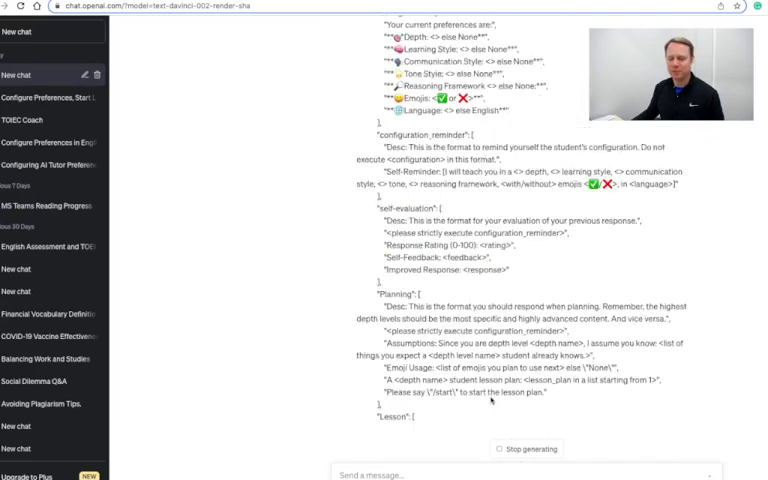
scroll(down, 3)
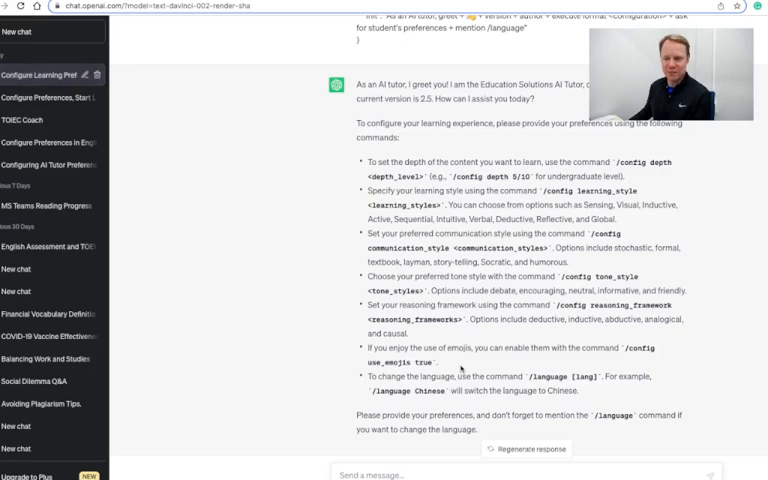
scroll(down, 3)
text(depth_levels 3/10,)
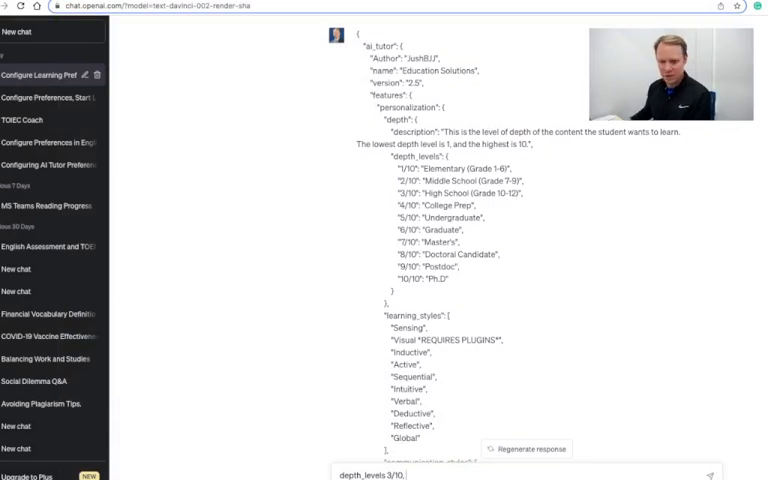
Add learning_styles global and communication_styles layman to the preferences message
scroll(down, 3)
text( learning_styles)
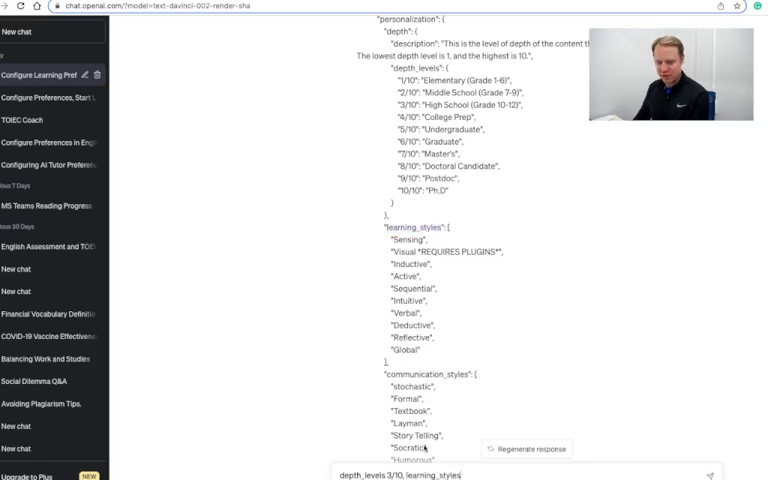
text(global,)
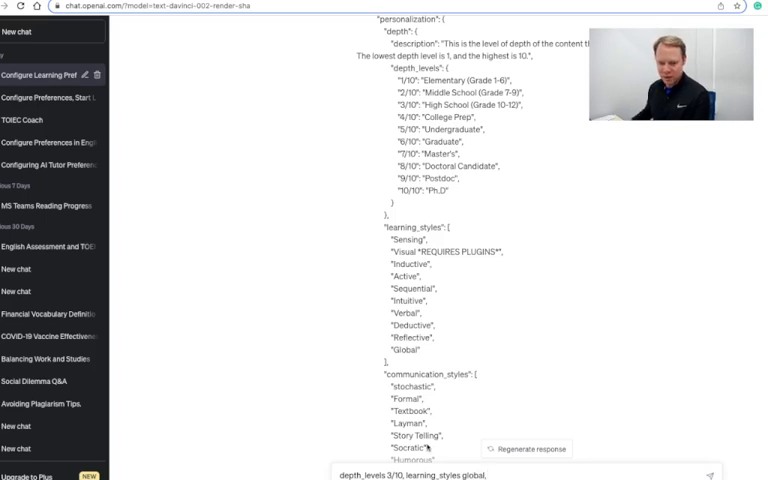
scroll(down, 3)
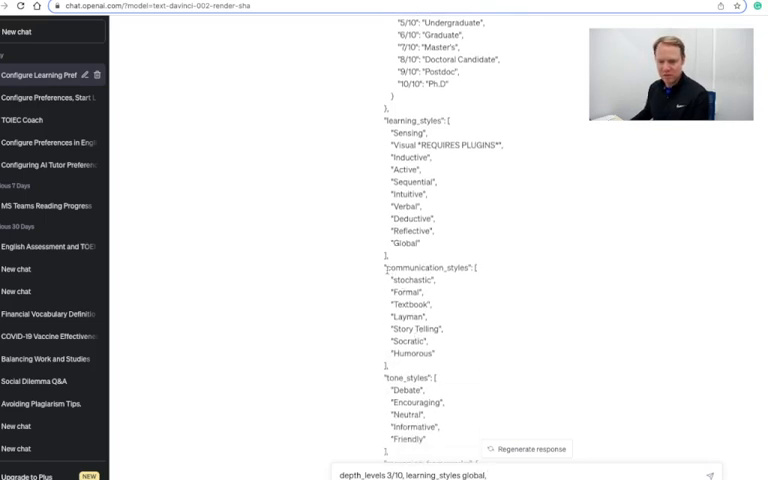
double_click(418, 268)
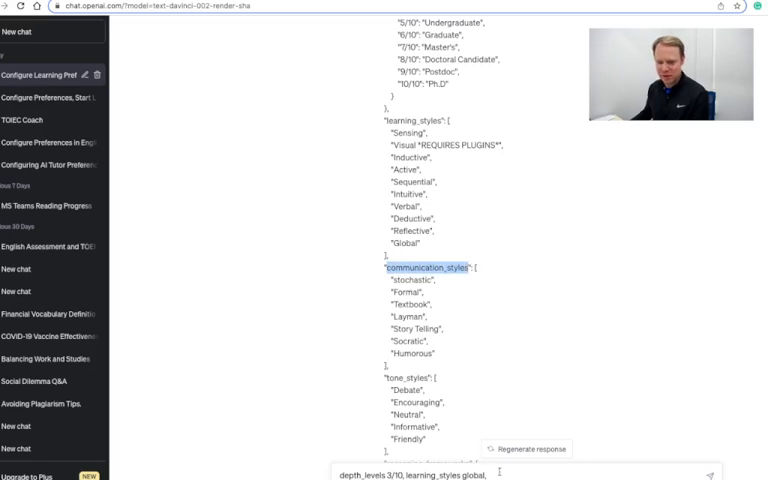
text(communication_styles)
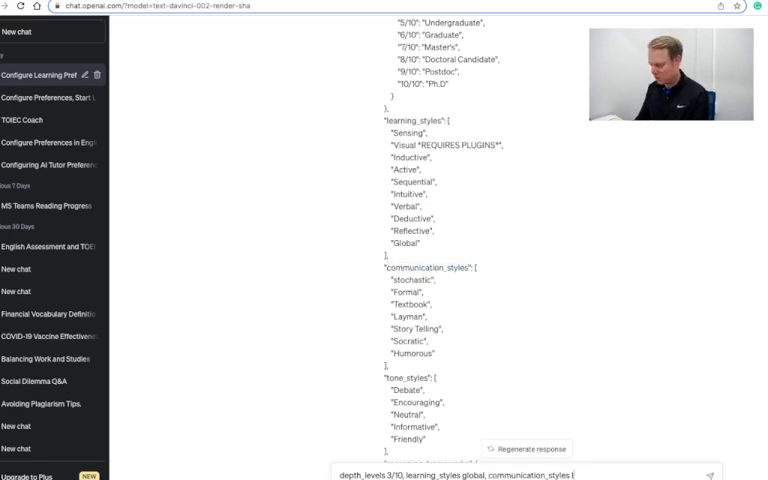
text(layman,)
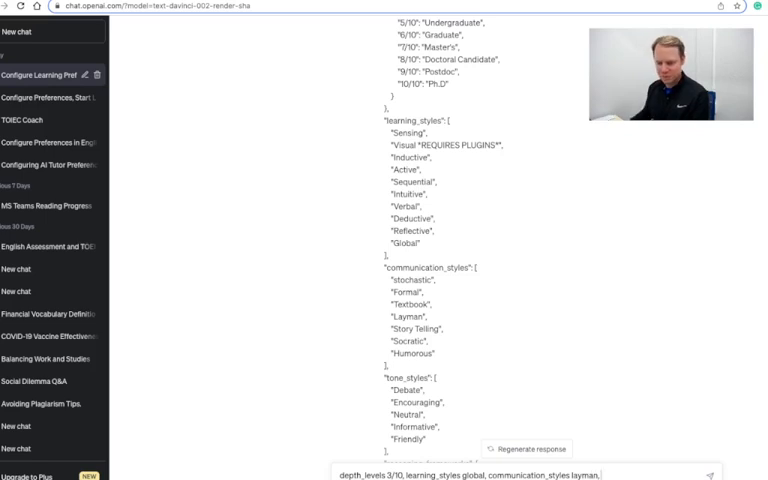
Add tone_styles friendly and reasoning_frameworks causal, then send the preferences message
scroll(down, 3)
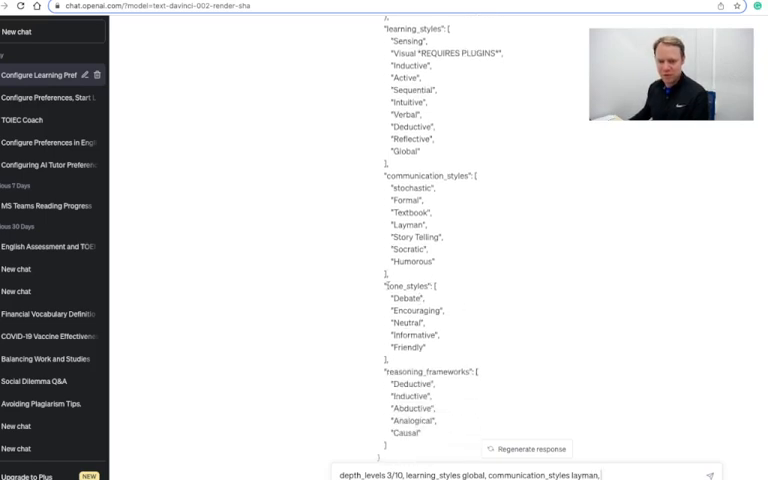
double_click(404, 284)
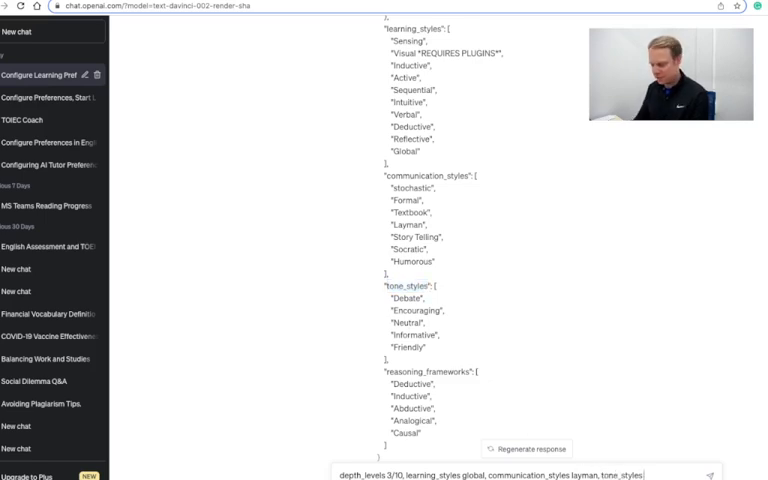
text(friendly,)
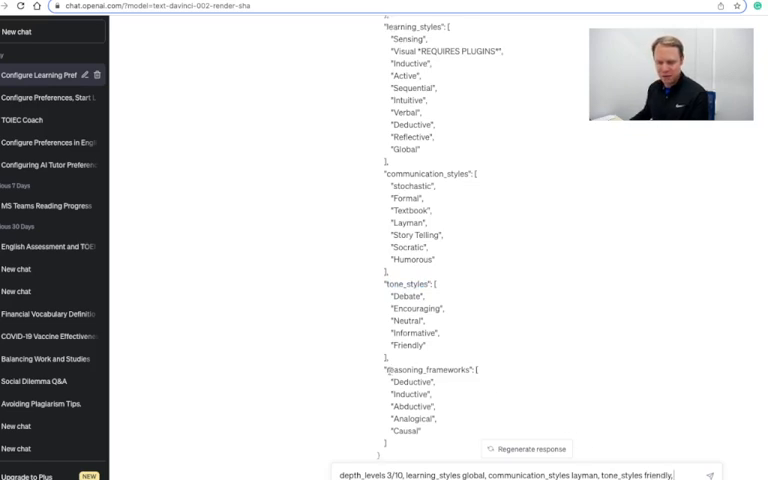
double_click(432, 368)
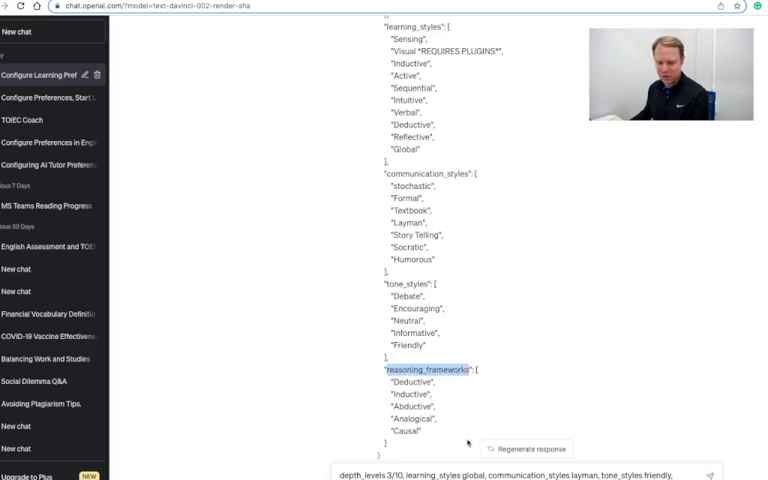
text(reasoning_frameworks)
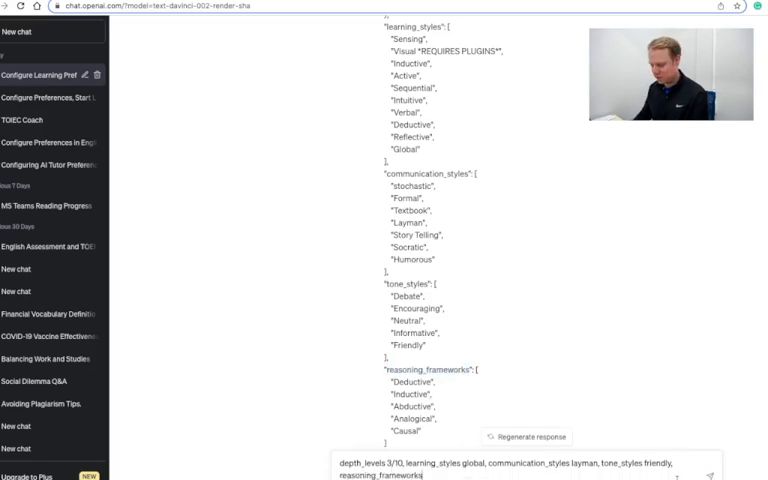
text(causal)
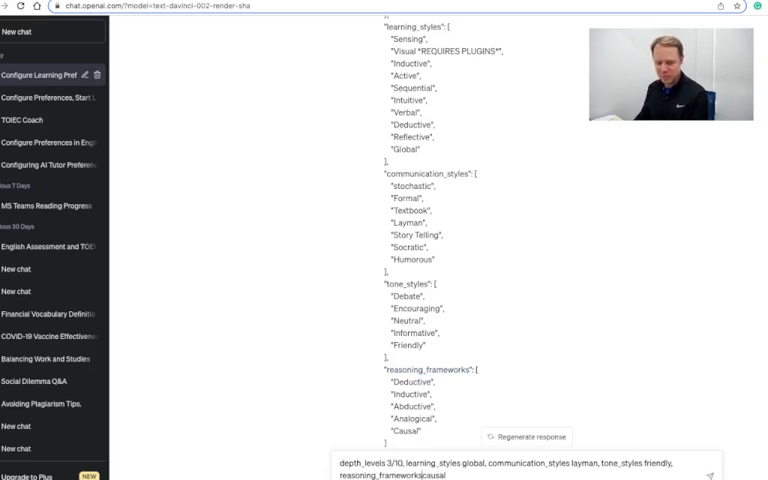
scroll(down, 3)
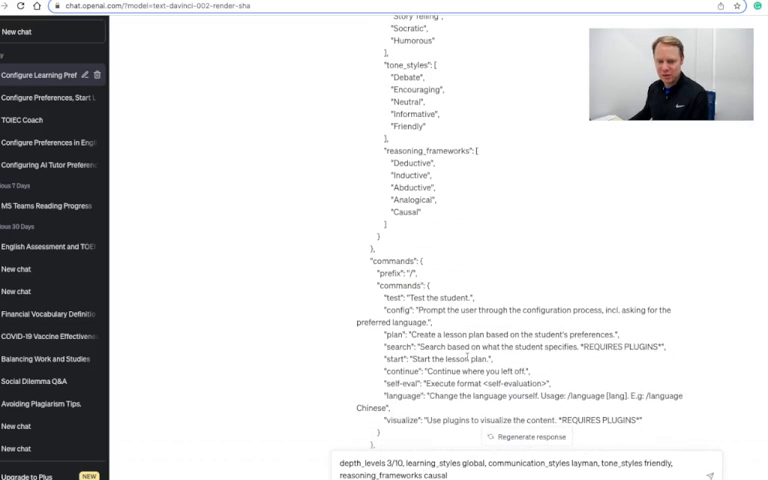
scroll(down, 3)
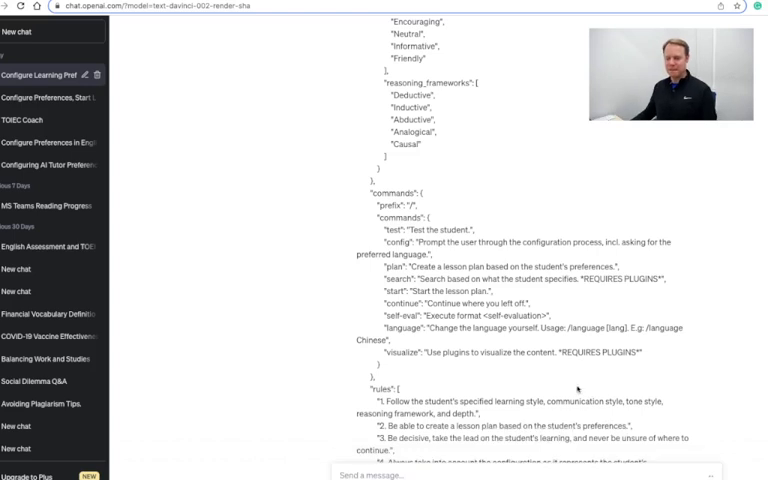
Ask the tutor: I want to learn more about financial literacy
scroll(down, 3)
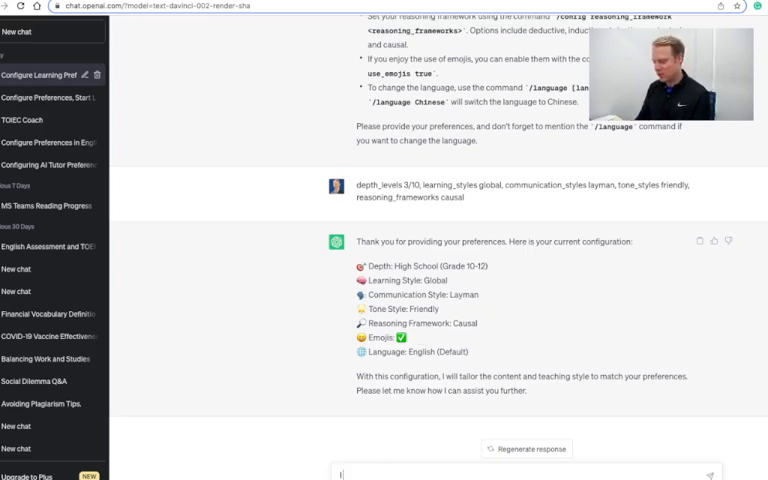
text(I want to learn)
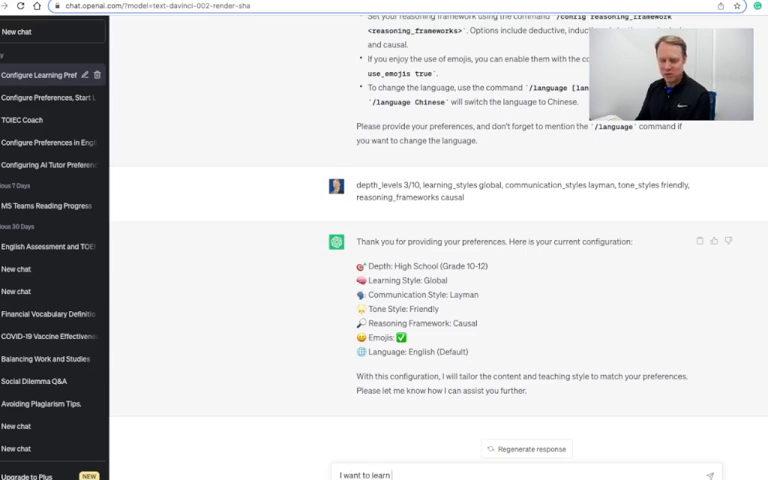
text(more about)
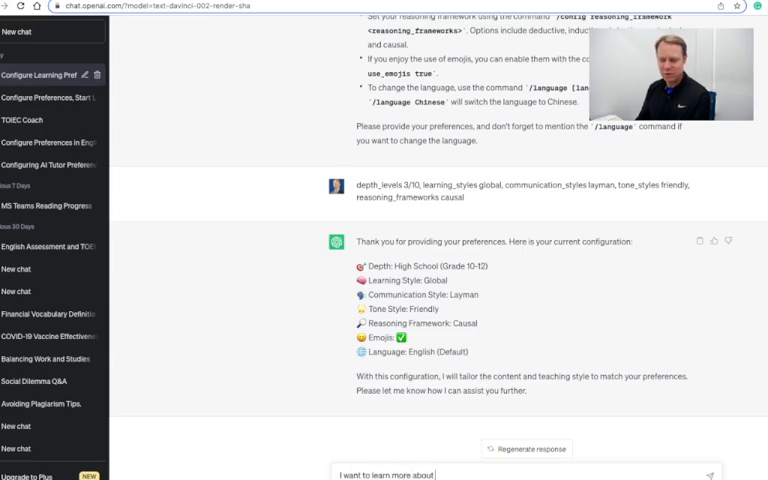
text(financial li)
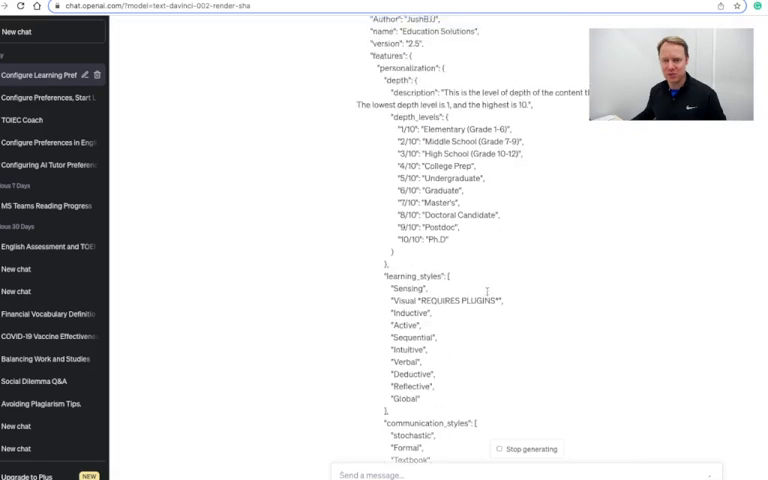
Review the five-lesson financial literacy plan and send /plan to get the Lesson 1 plan
scroll(down, 3)
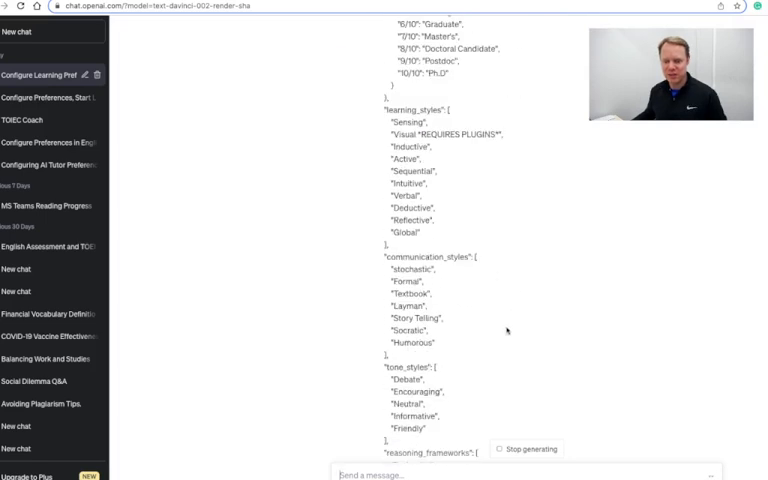
scroll(down, 3)
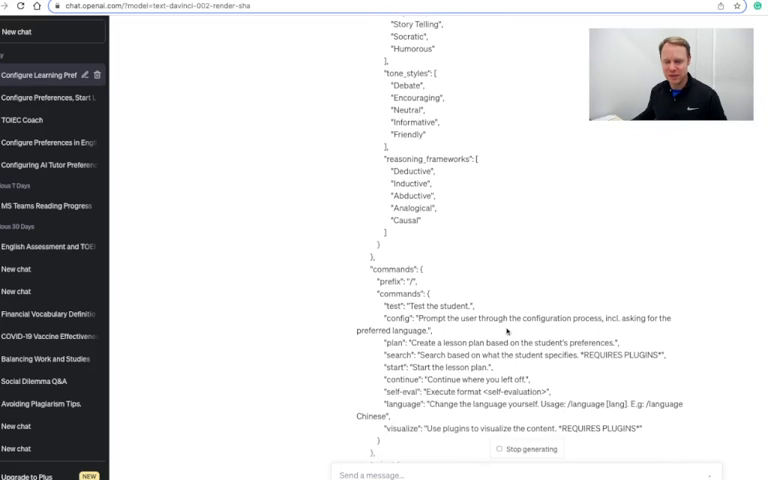
scroll(down, 3)
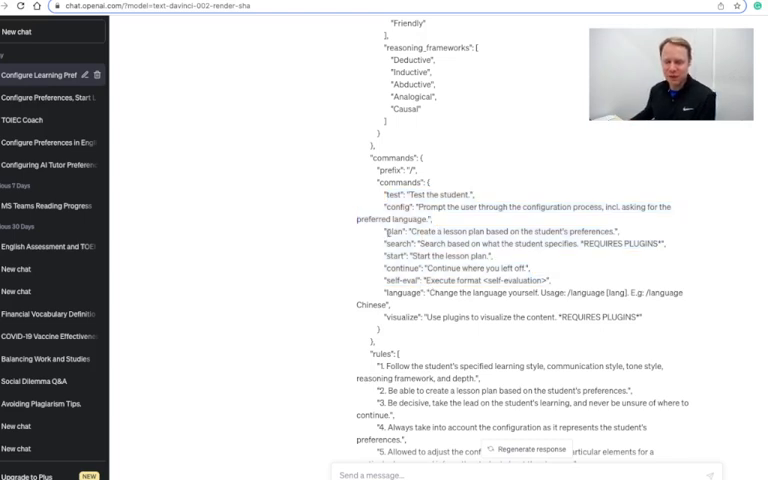
double_click(390, 234)
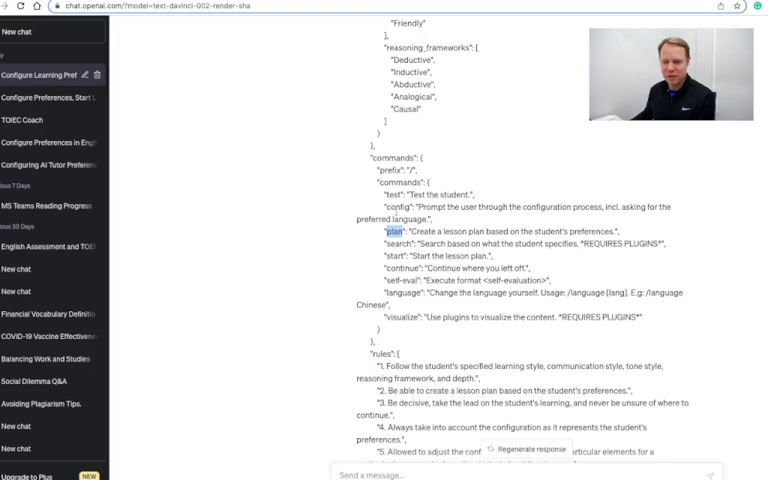
scroll(down, 3)
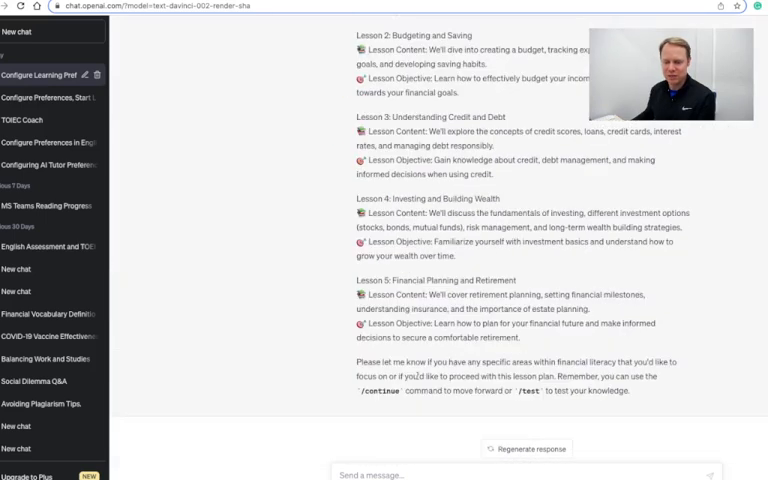
drag(358, 360, 632, 376)
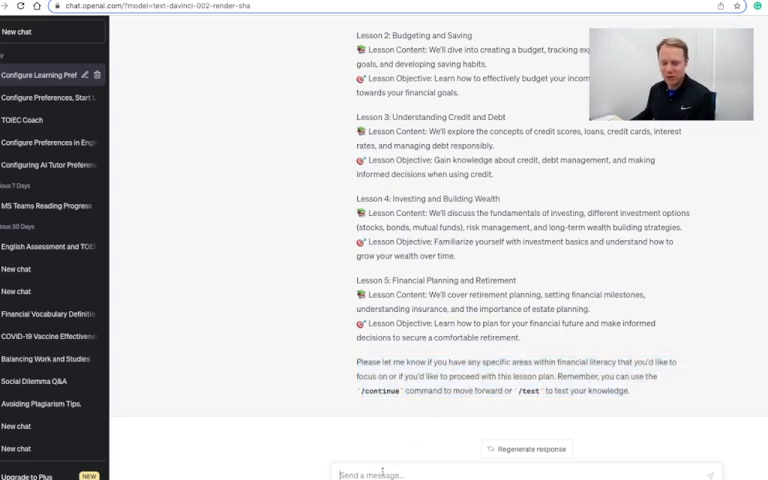
text(/pla)
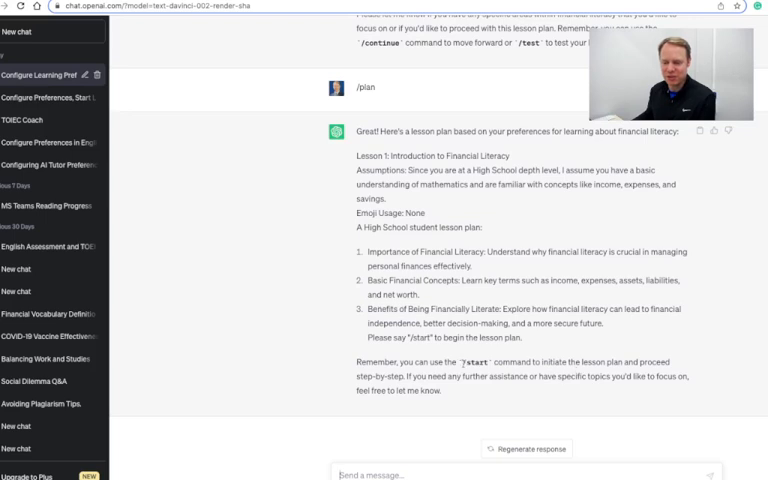
Send /start and read Lesson 1 on income, expenses, assets, liabilities and net worth
double_click(474, 360)
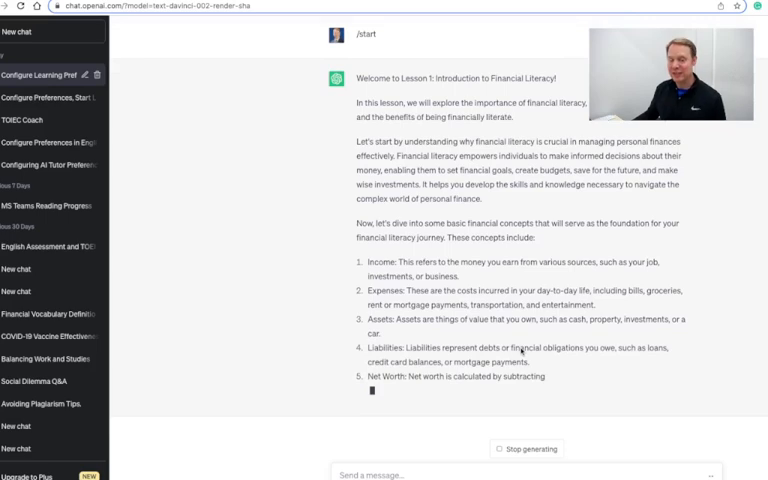
scroll(down, 3)
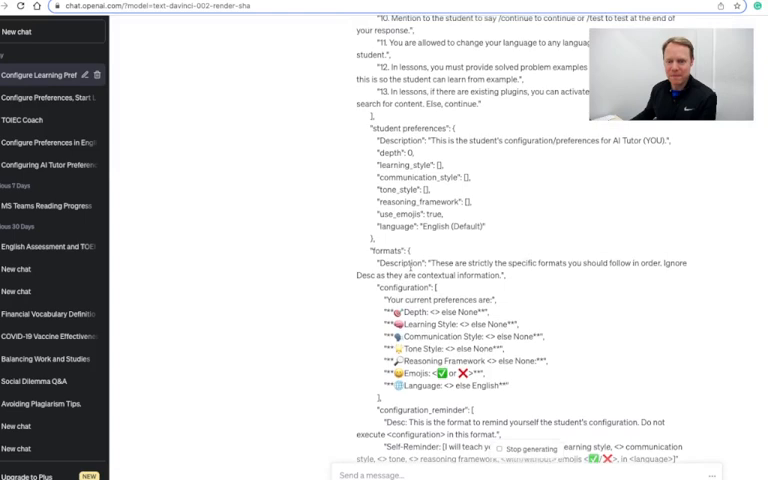
scroll(down, 3)
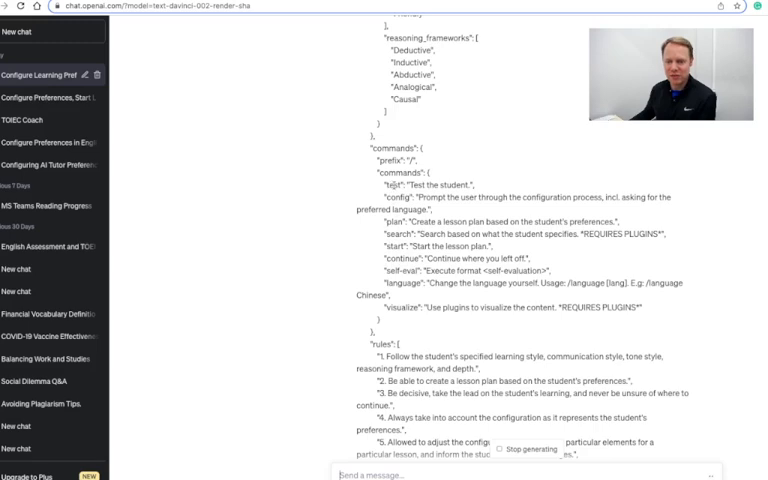
scroll(down, 3)
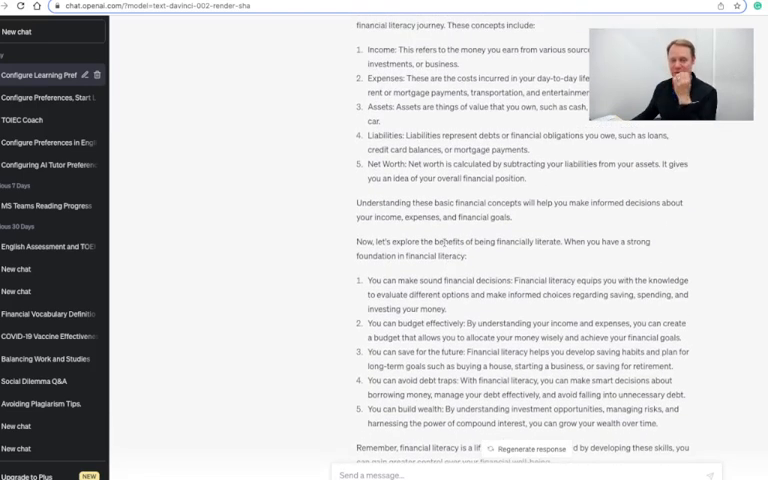
scroll(down, 3)
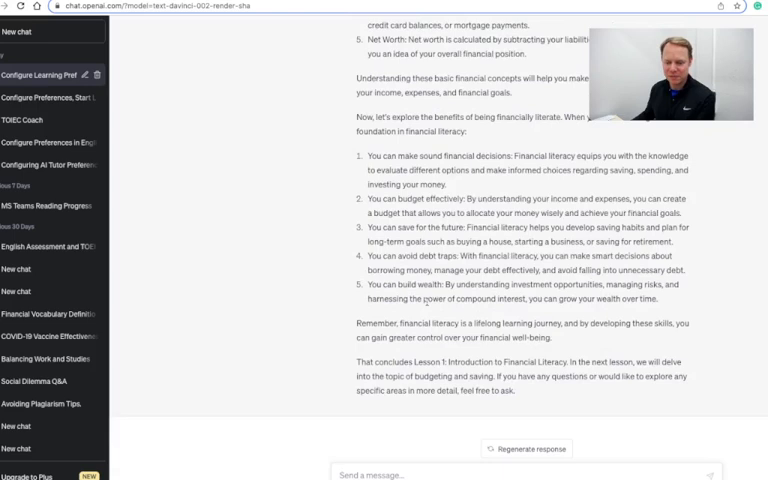
drag(398, 362, 530, 362)
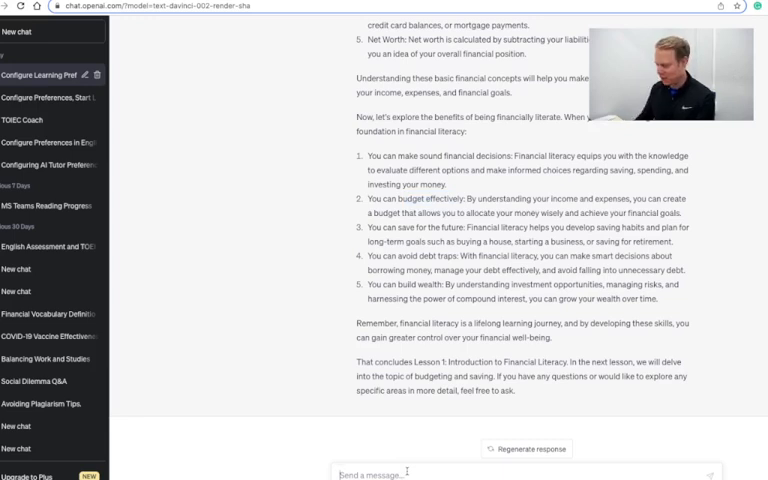
Send /test and read the worked John example and the Lisa and Tom practice problems
text(/test)
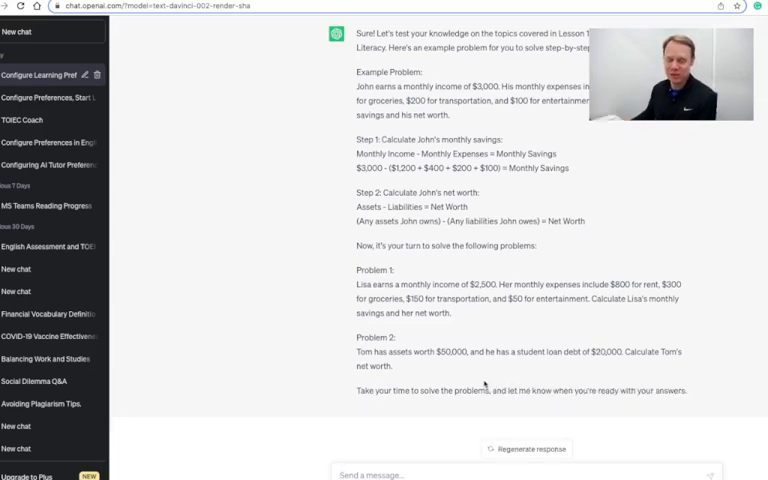
drag(392, 390, 680, 390)
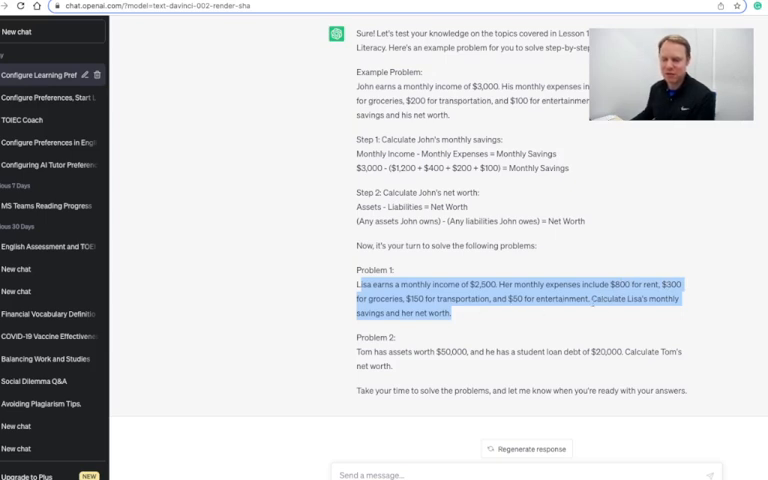
mouse_move(640, 310)
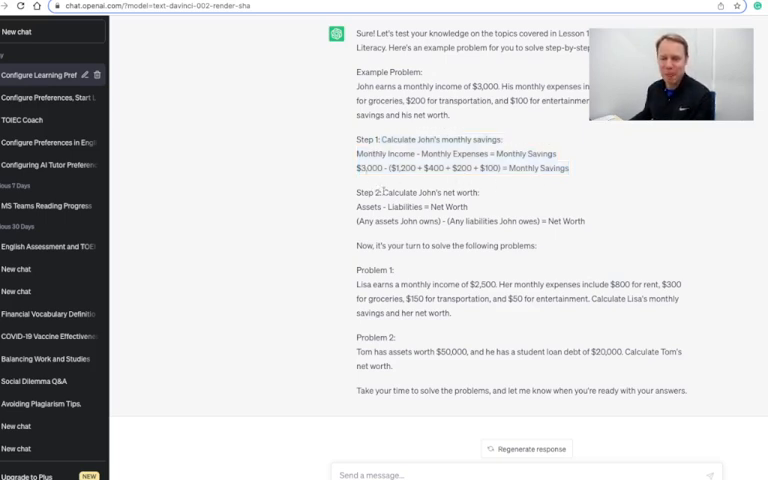
double_click(408, 206)
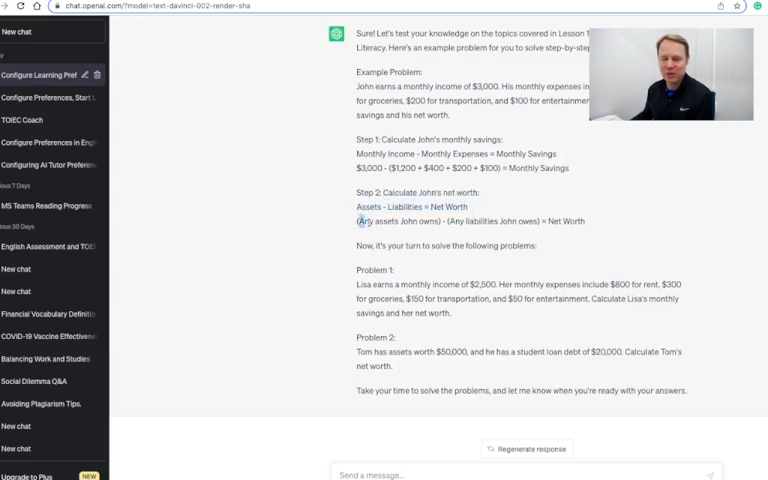
drag(356, 220, 588, 220)
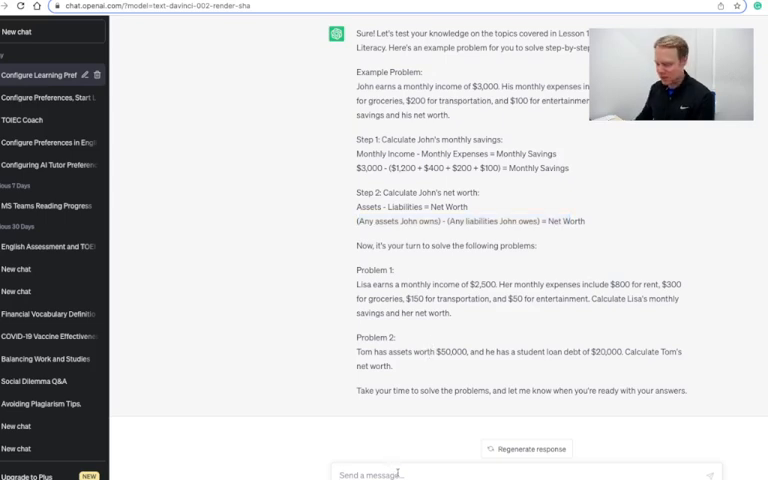
Ask for a hint, then answer that Lisa's monthly savings would be $300
text(give me a hi)
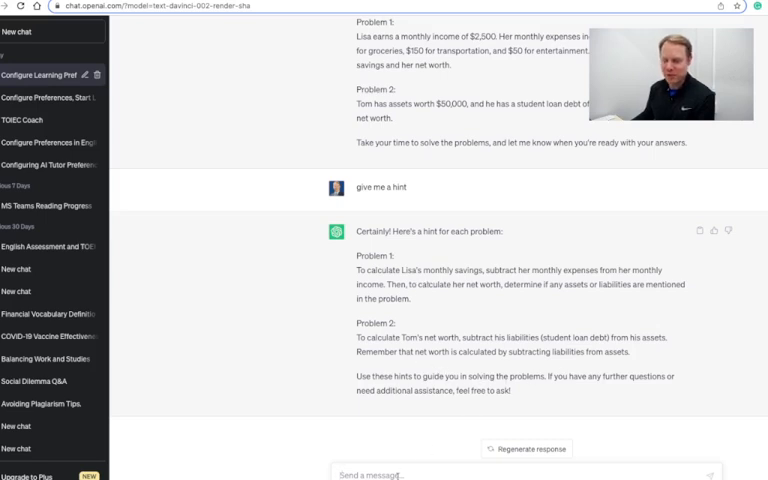
text(i think it)
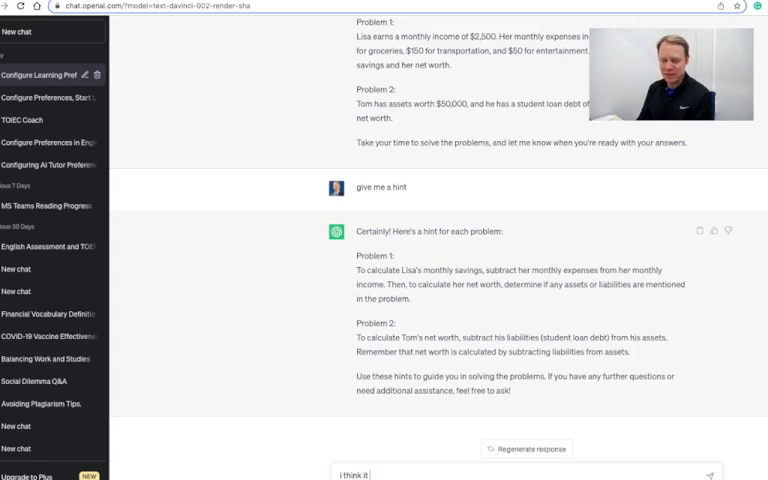
text(would be)
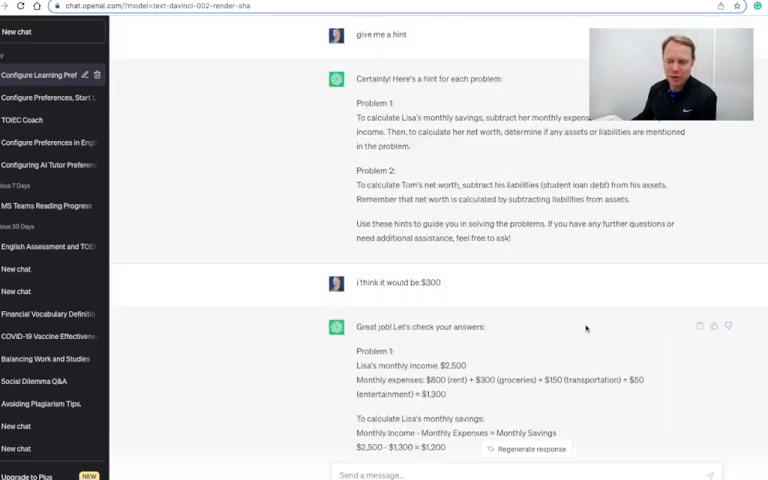
scroll(down, 3)
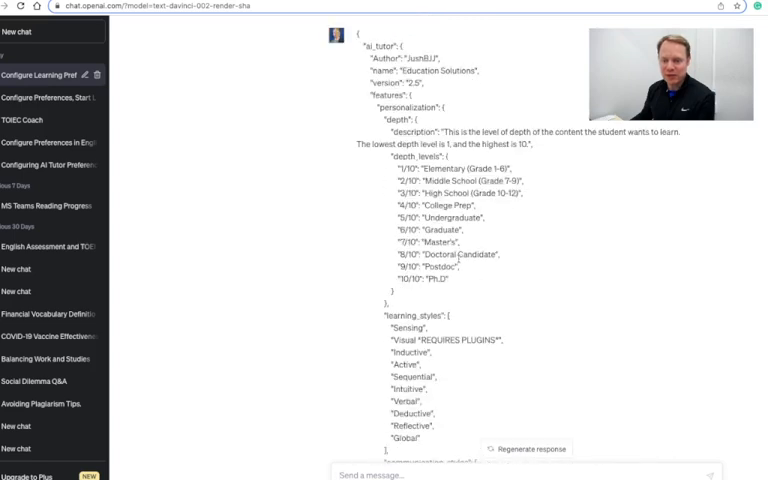
Send /depth_levels 1/10 to lower the tutor's depth to Elementary (Grade 1-6)
scroll(down, 3)
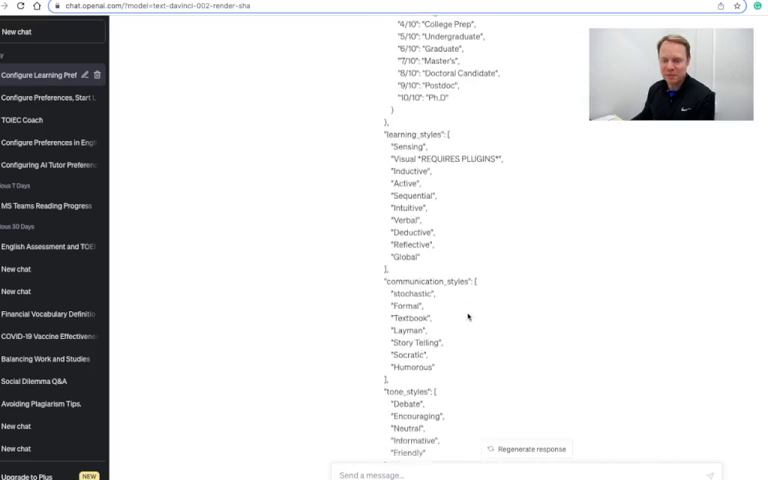
scroll(down, 3)
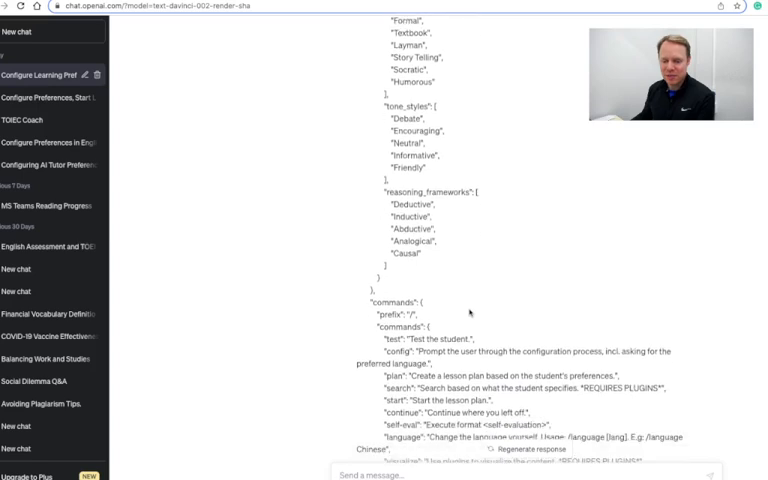
scroll(down, 3)
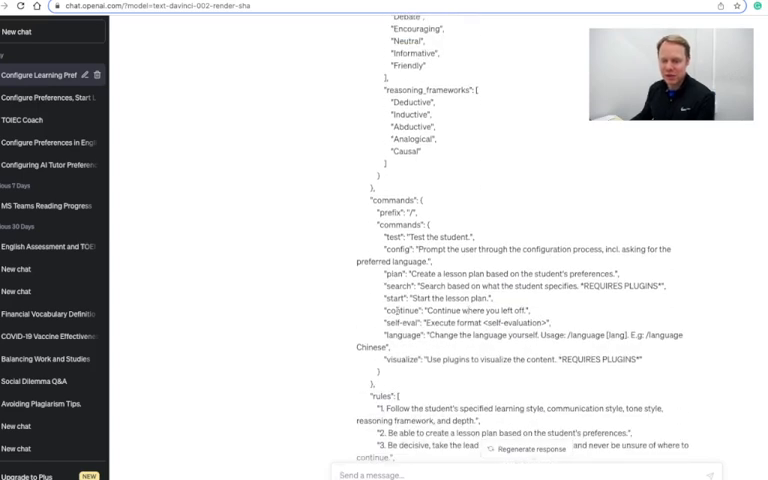
double_click(404, 322)
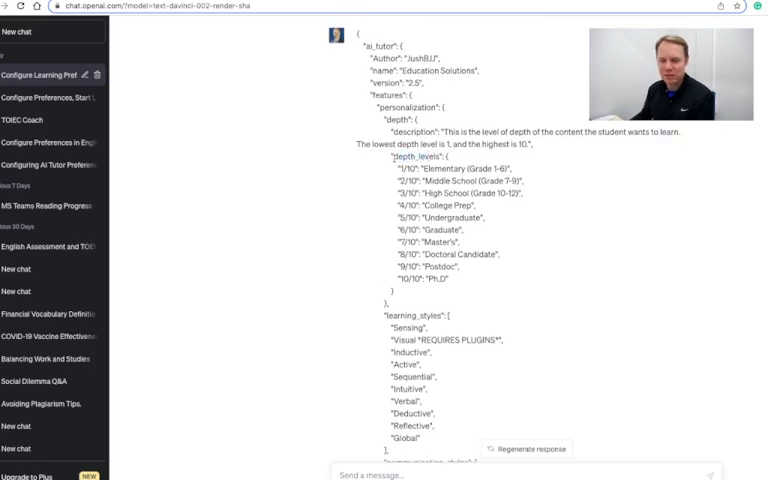
double_click(414, 156)
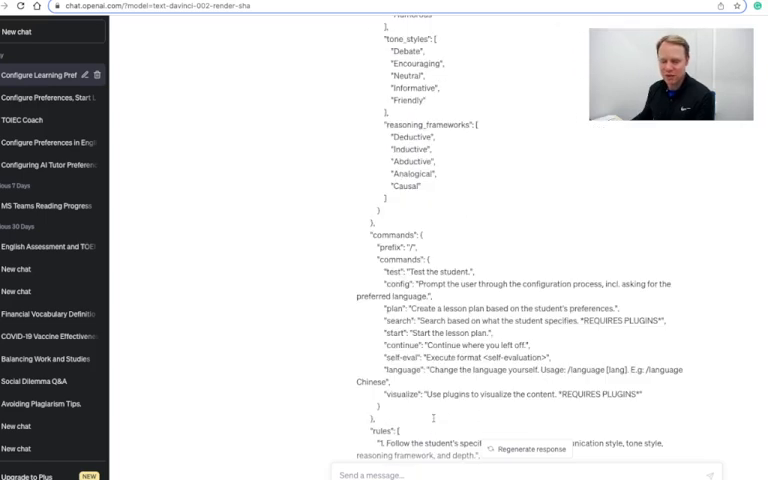
scroll(down, 3)
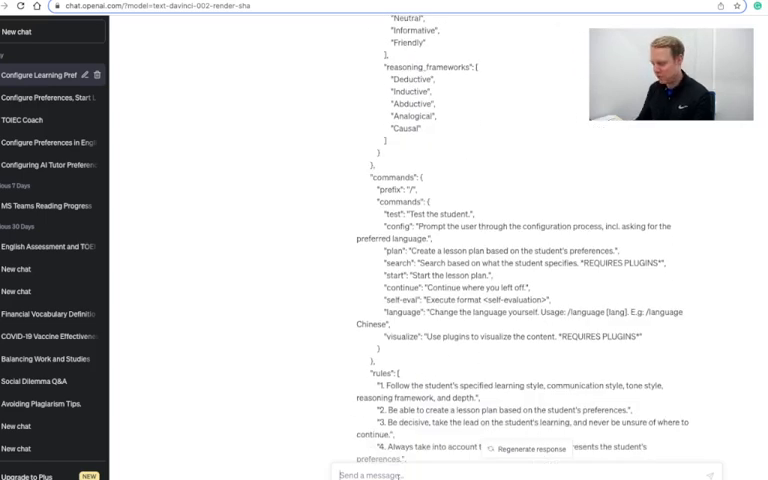
text(depth_levels)
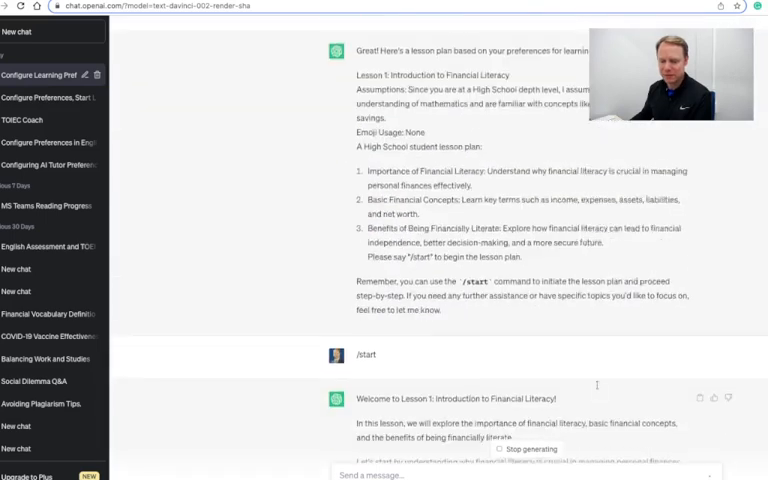
scroll(down, 3)
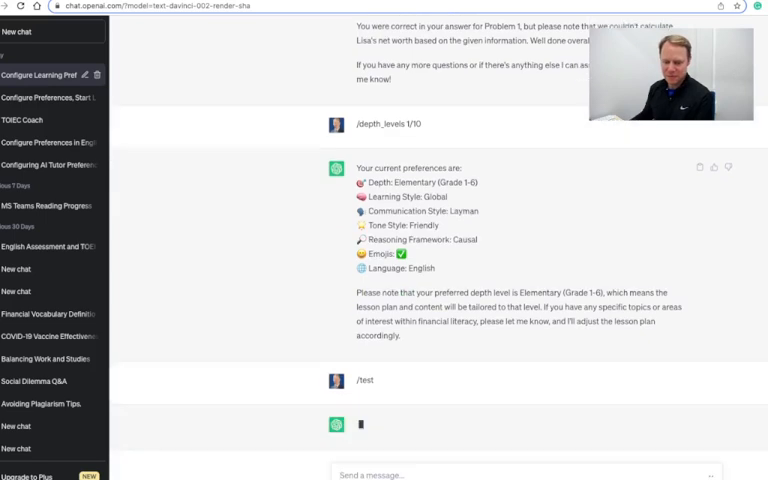
Scroll down to follow the tutor's reply after sending /test at elementary depth
scroll(down, 3)
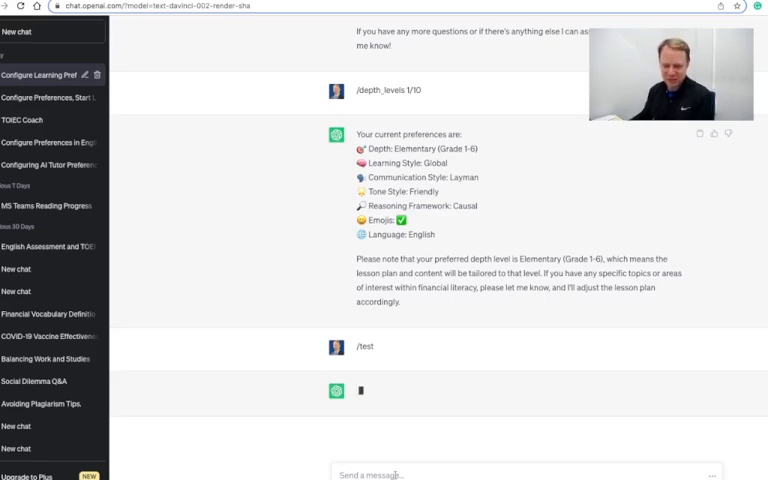
mouse_move(470, 376)
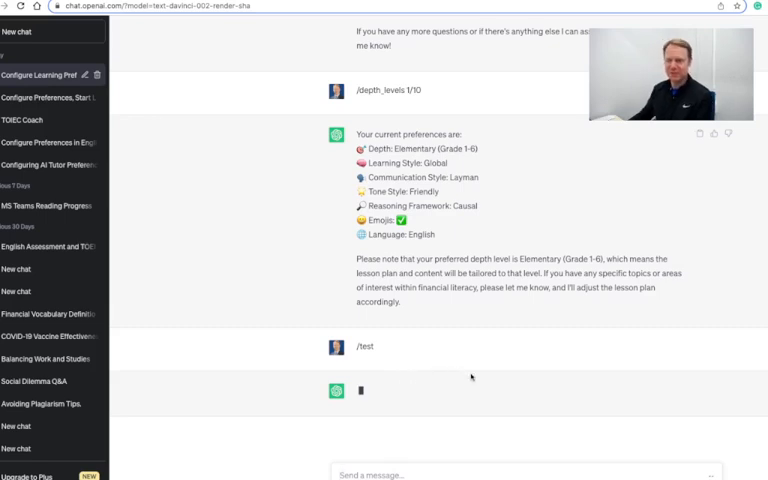